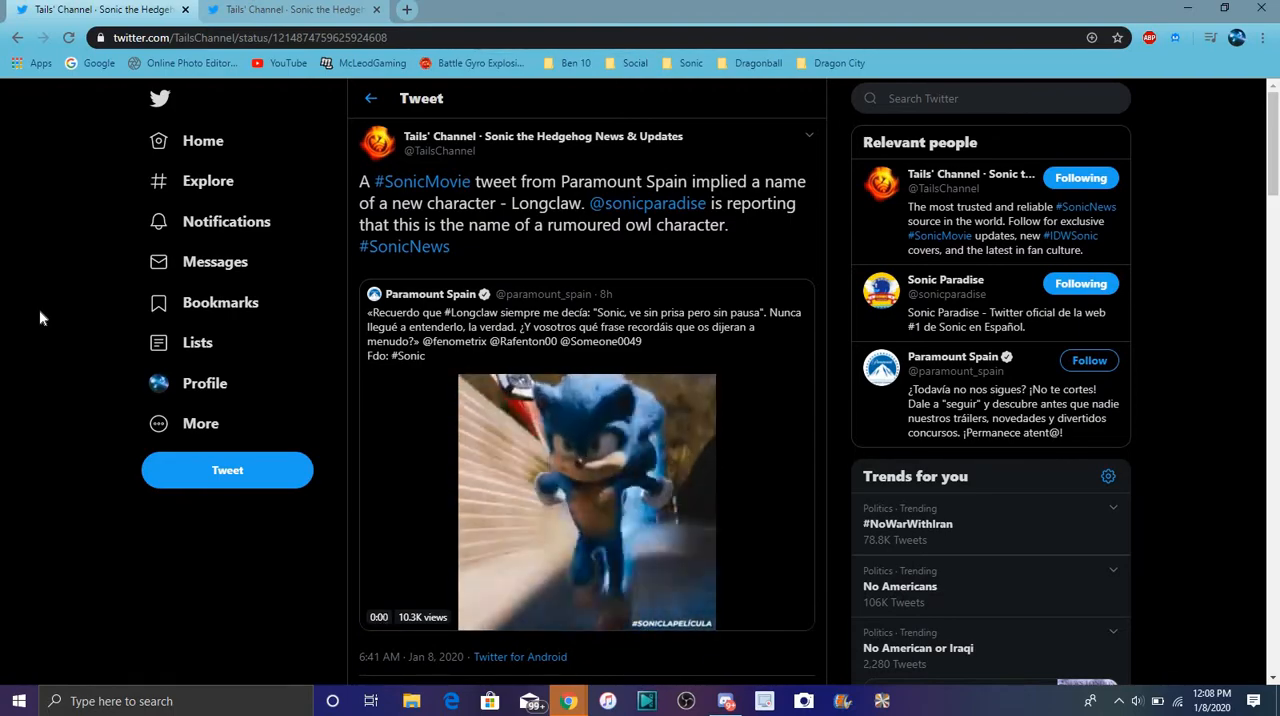
Step: Switch to the second browser tab showing Tails' Channel's February trailer projection tweet
{"action": "left_click", "coordinate": [586, 502]}
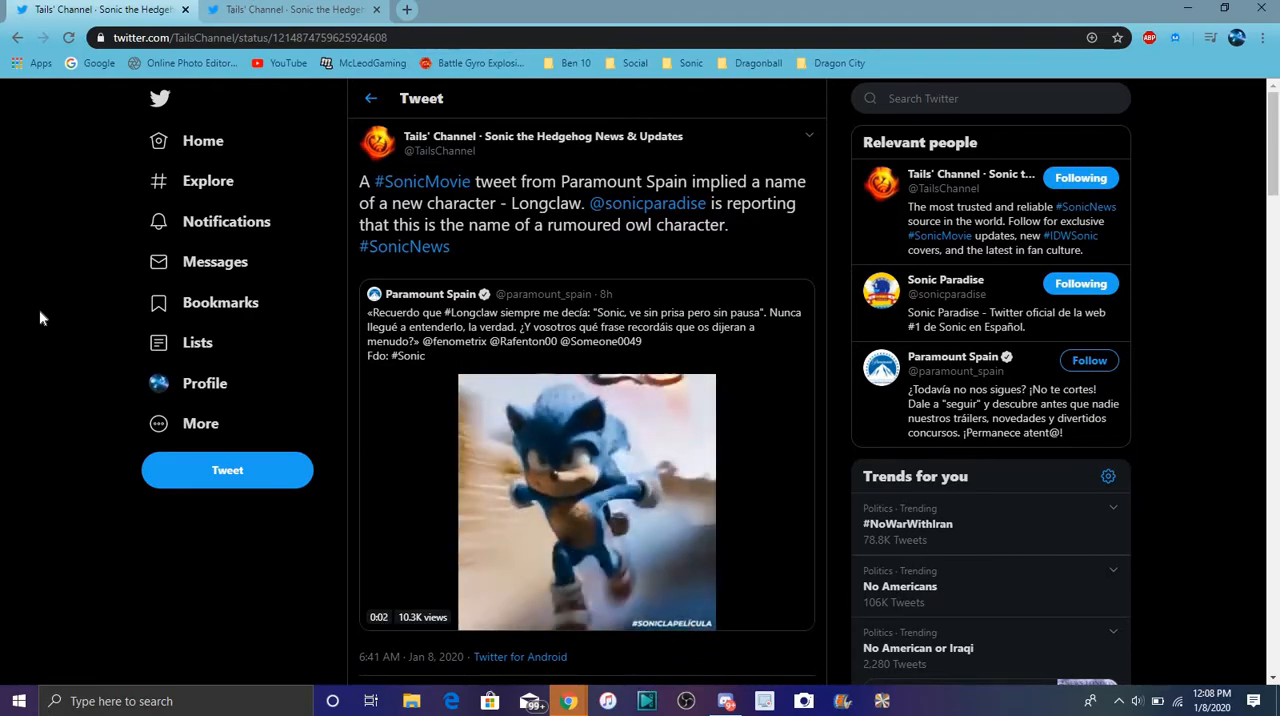
{"action": "scroll", "scroll_direction": "down", "scroll_amount": 3}
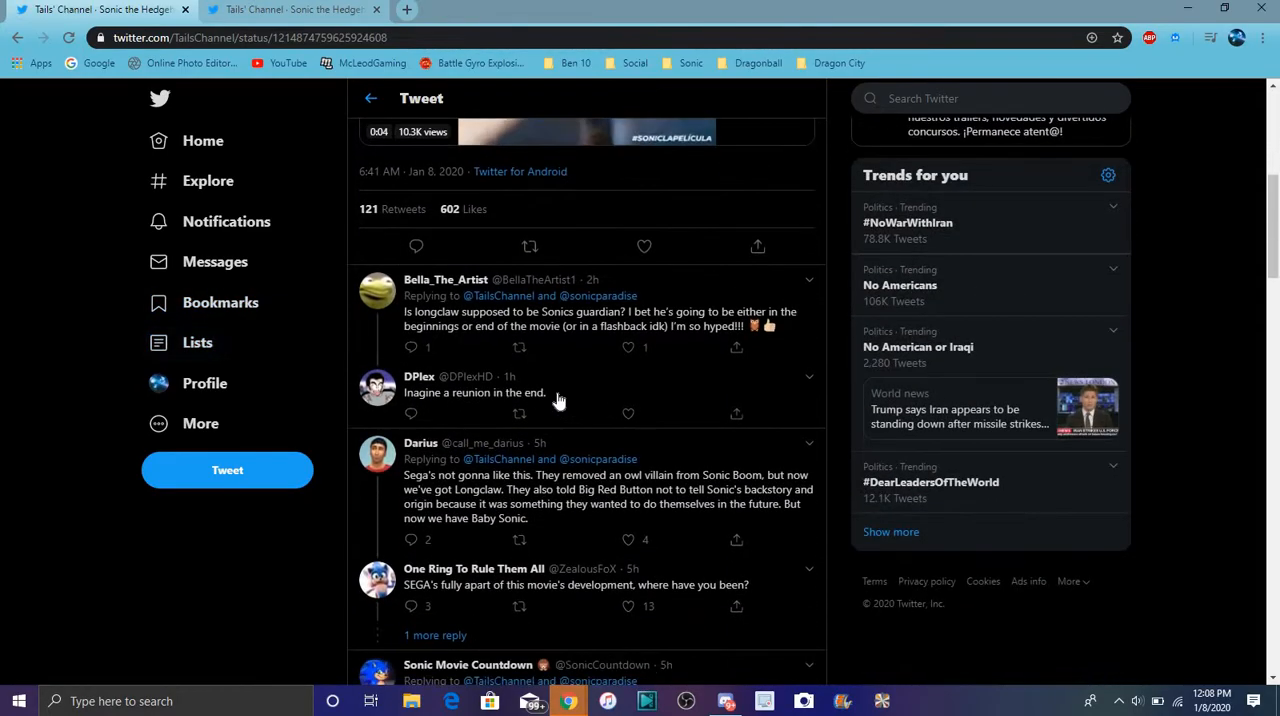
{"action": "scroll", "scroll_direction": "down", "scroll_amount": 3}
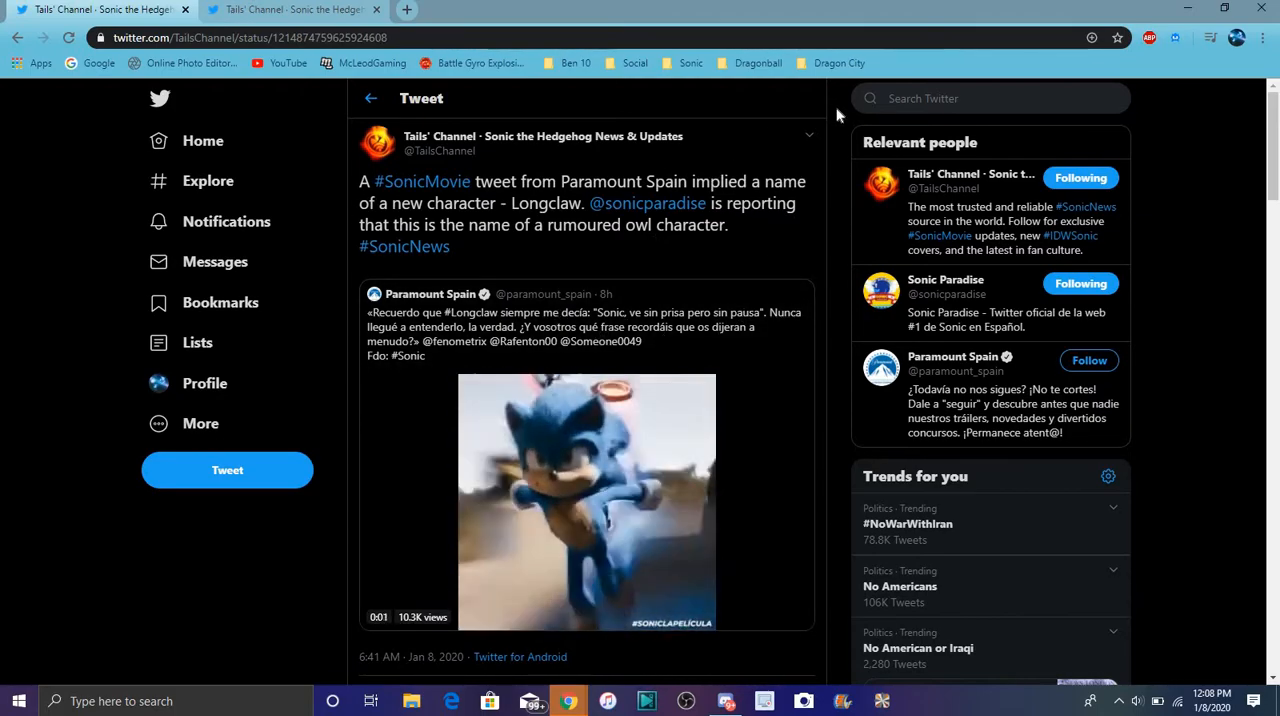
{"action": "left_click", "coordinate": [586, 502]}
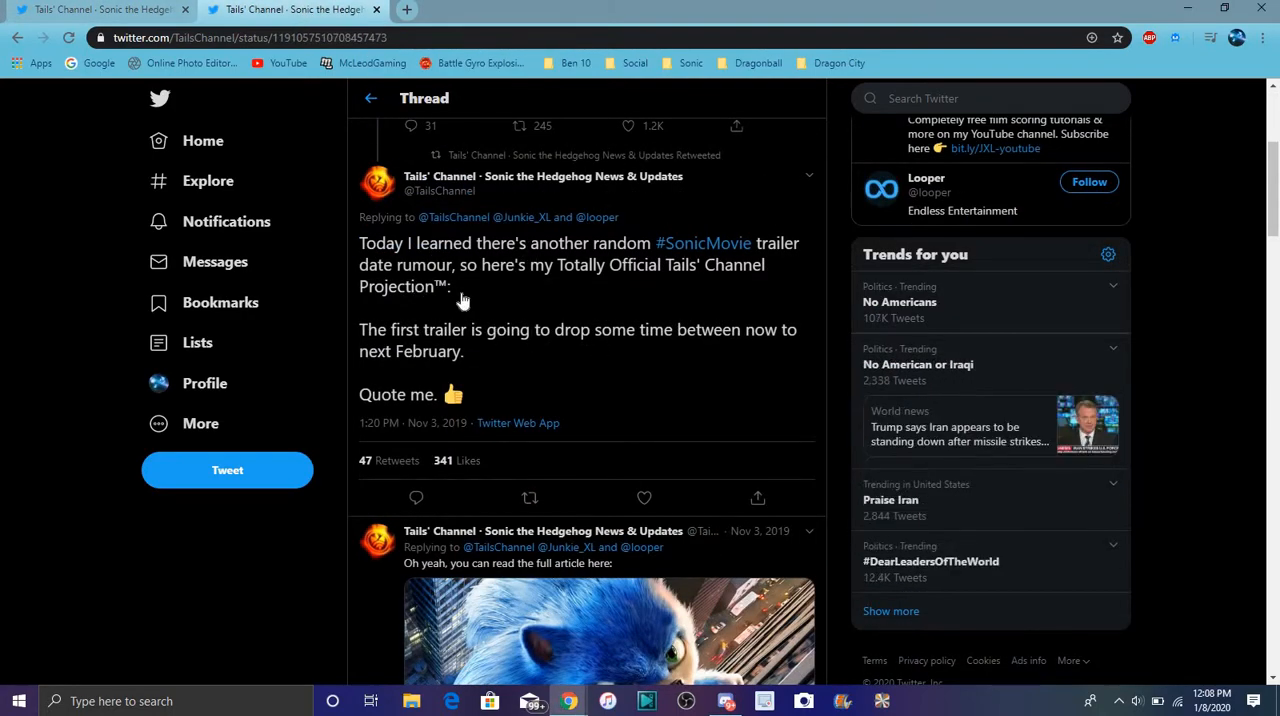
{"action": "mouse_move", "coordinate": [660, 244]}
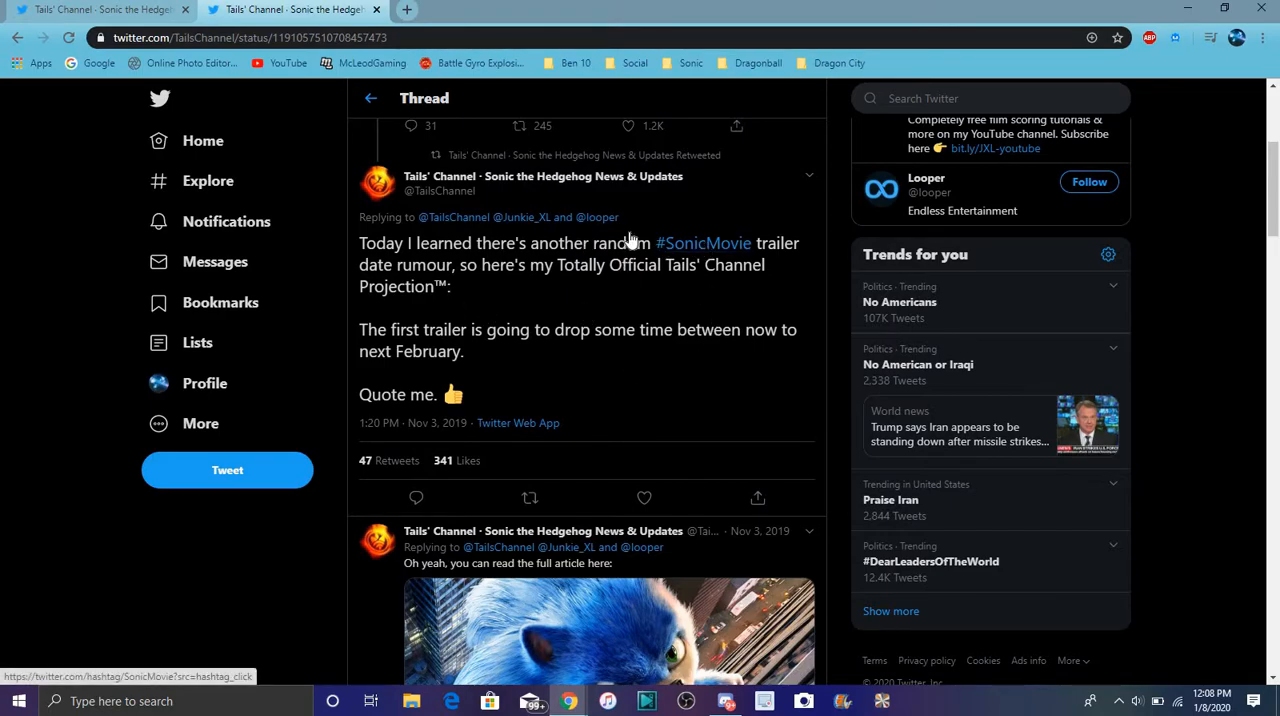
{"action": "mouse_move", "coordinate": [380, 344]}
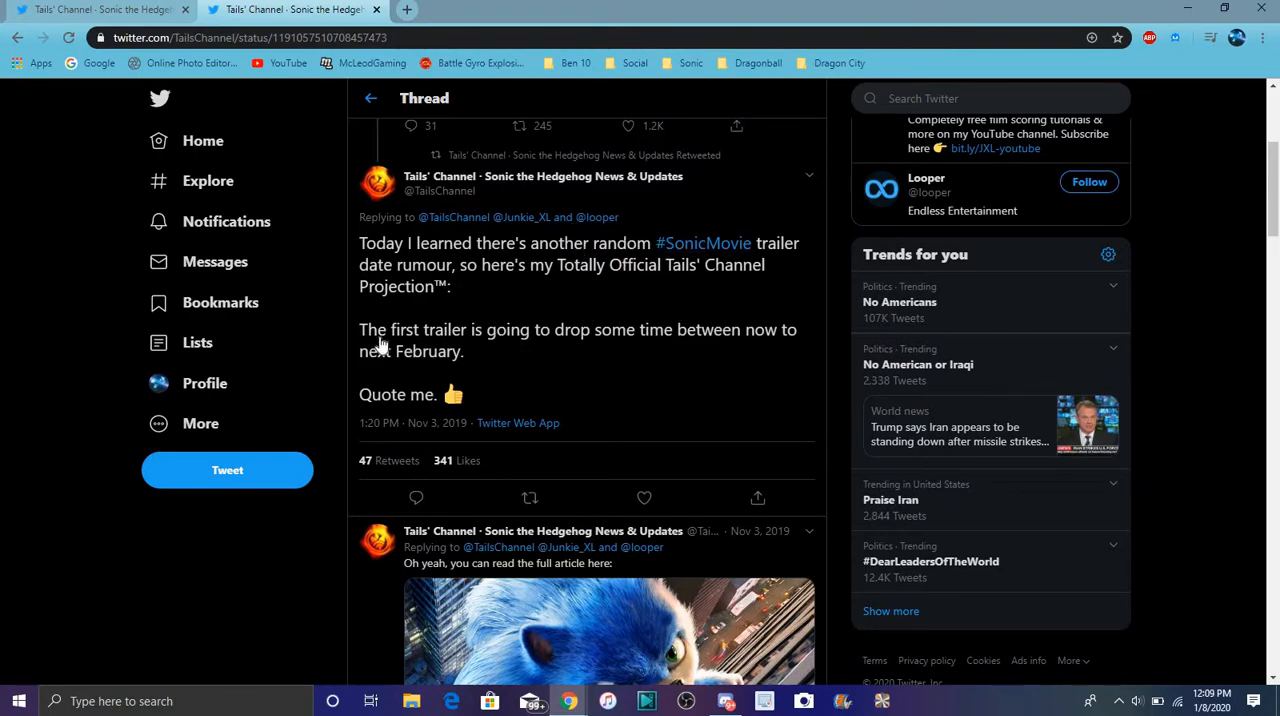
{"action": "mouse_move", "coordinate": [576, 318]}
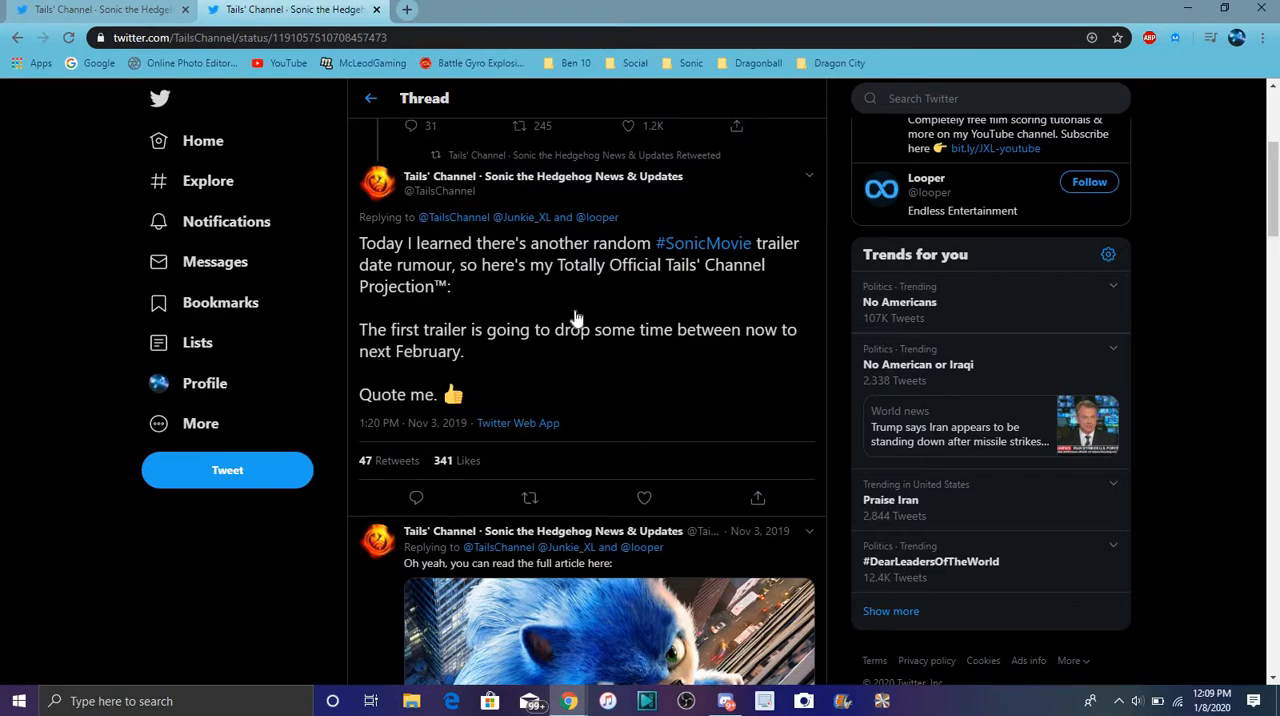
{"action": "mouse_move", "coordinate": [576, 320]}
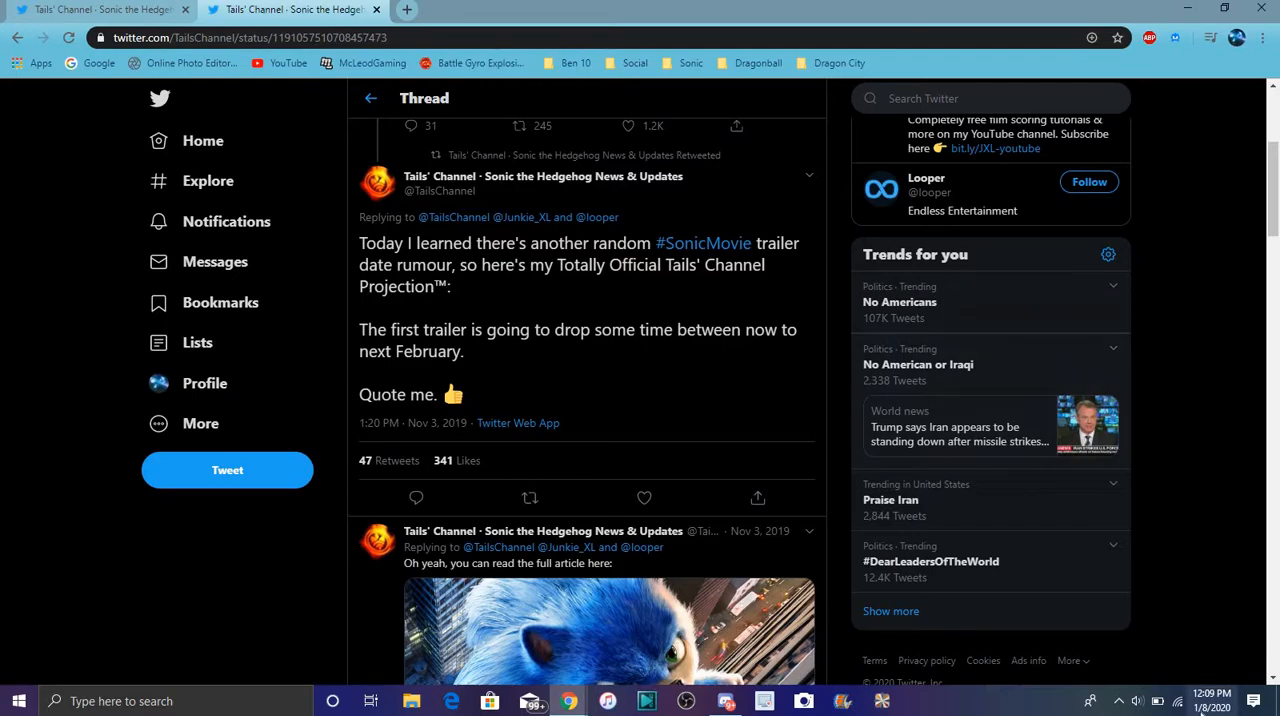
{"action": "mouse_move", "coordinate": [1176, 300]}
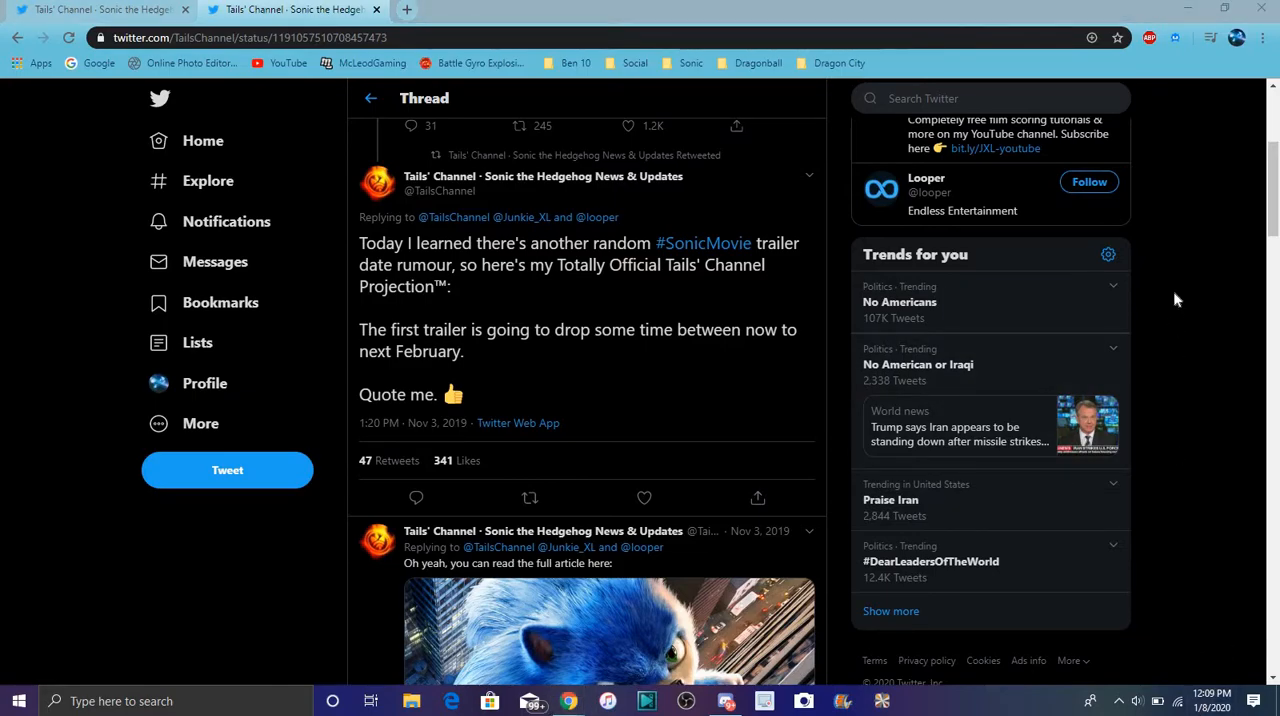
Step: Show February 2020 in the taskbar calendar, briefly checking January 2020 first
{"action": "left_click", "coordinate": [1202, 700]}
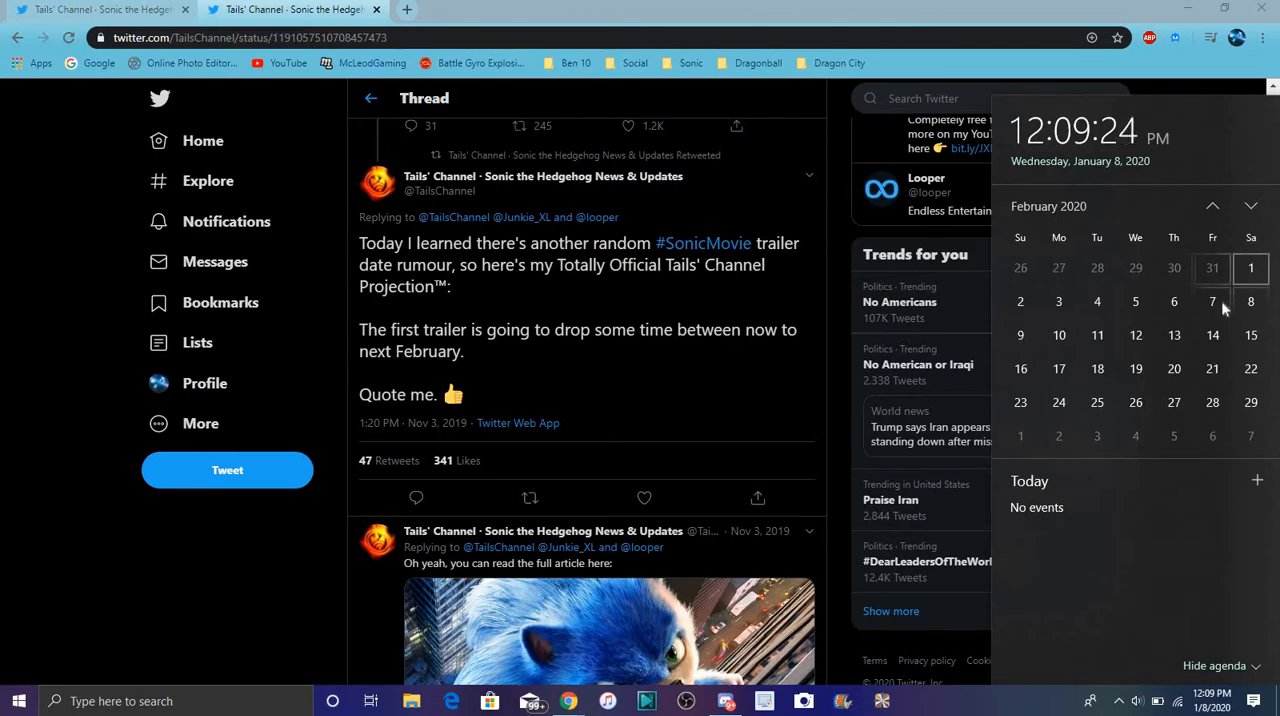
{"action": "mouse_move", "coordinate": [1212, 214]}
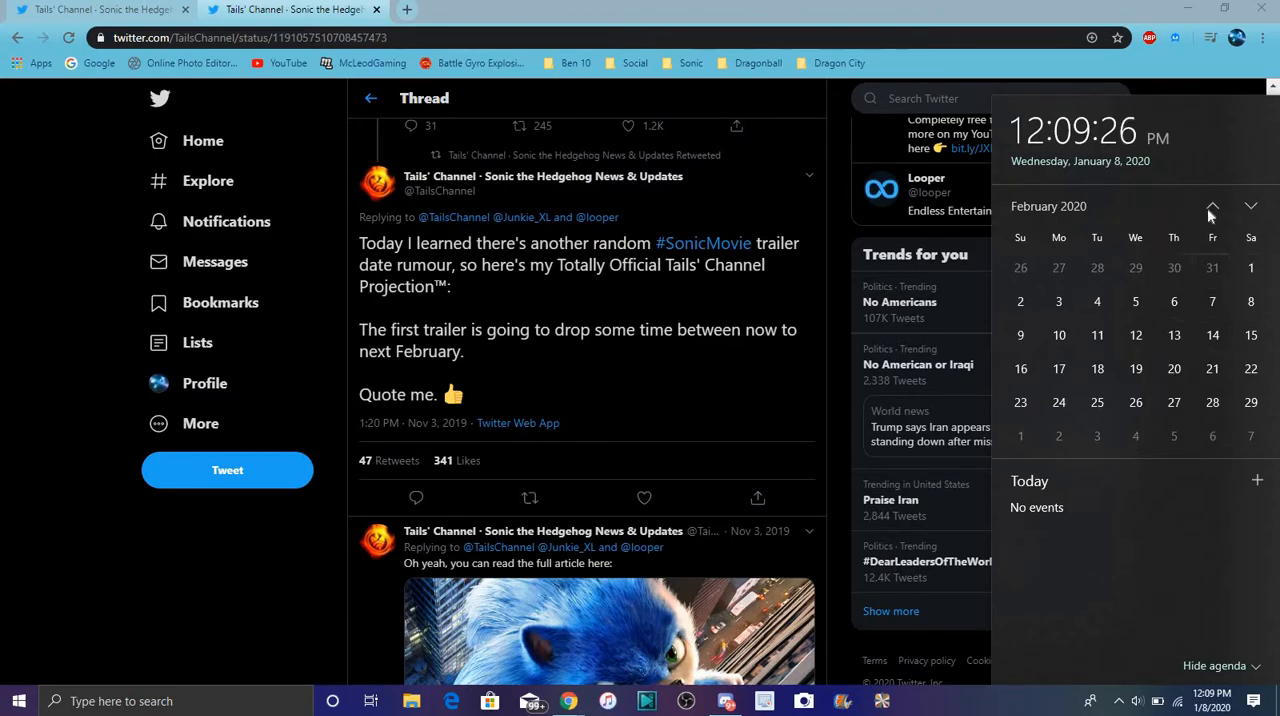
{"action": "left_click", "coordinate": [1212, 206]}
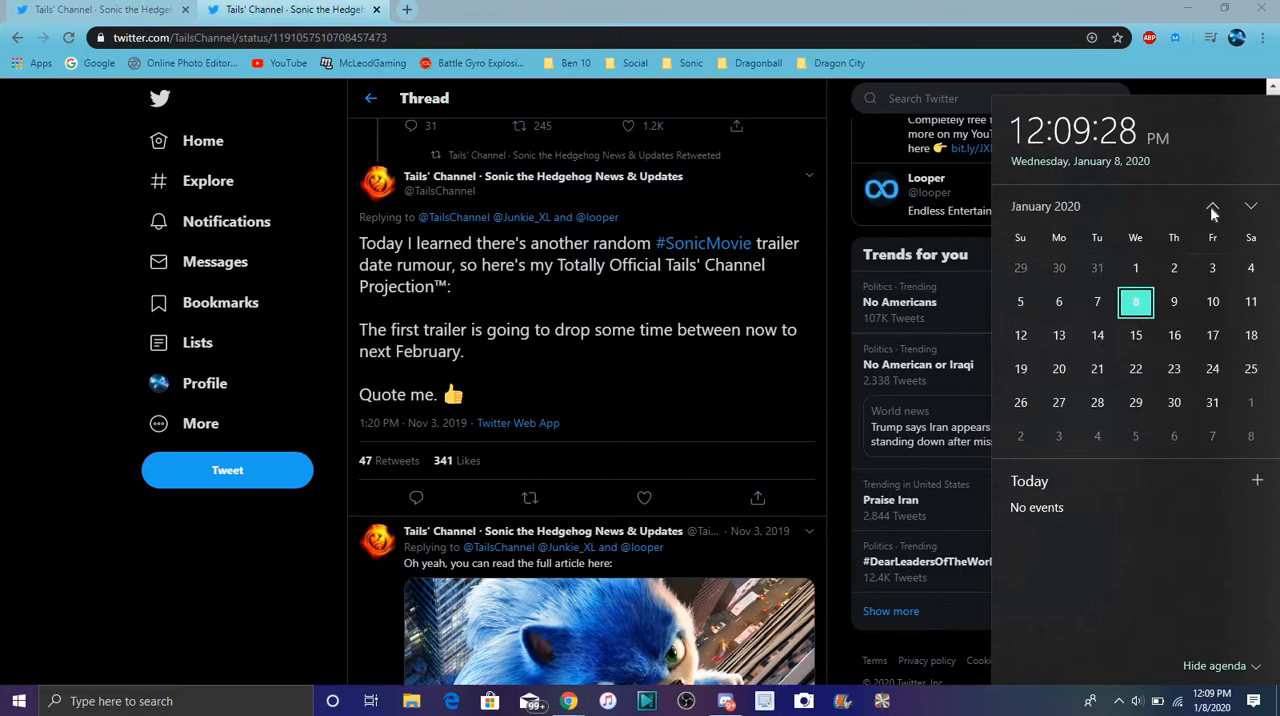
{"action": "left_click", "coordinate": [1252, 206]}
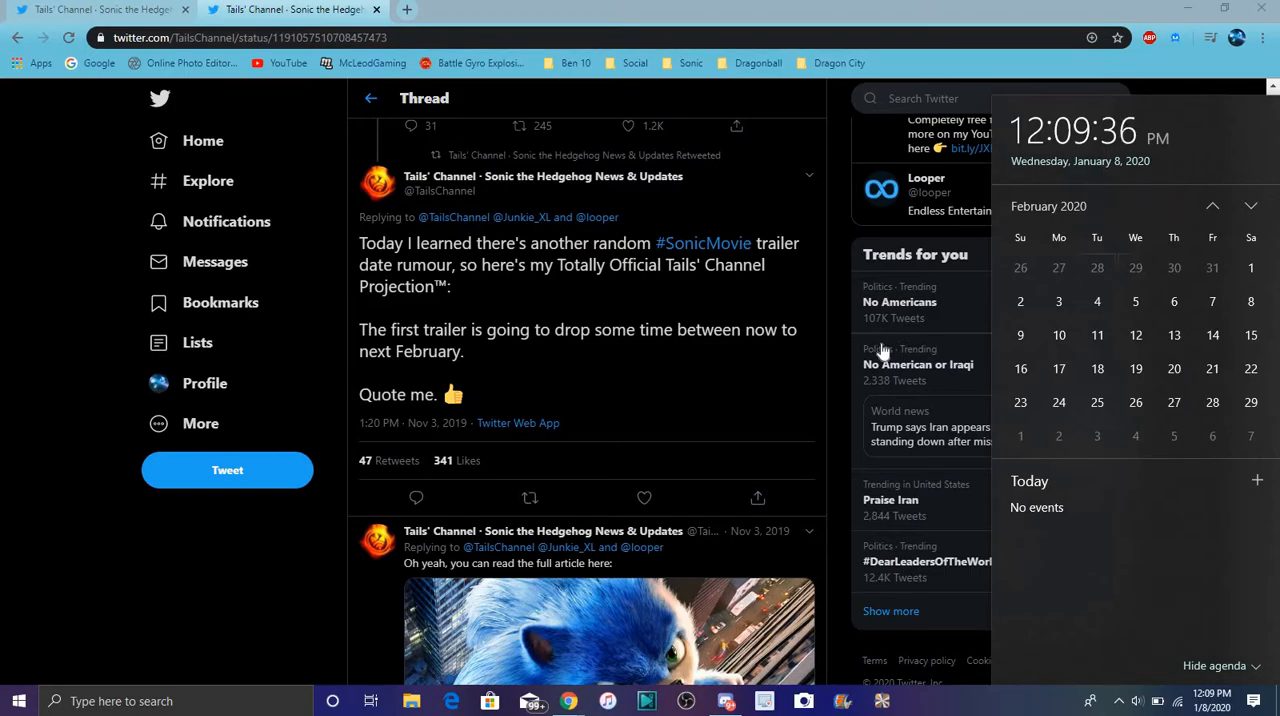
{"action": "mouse_move", "coordinate": [1212, 336]}
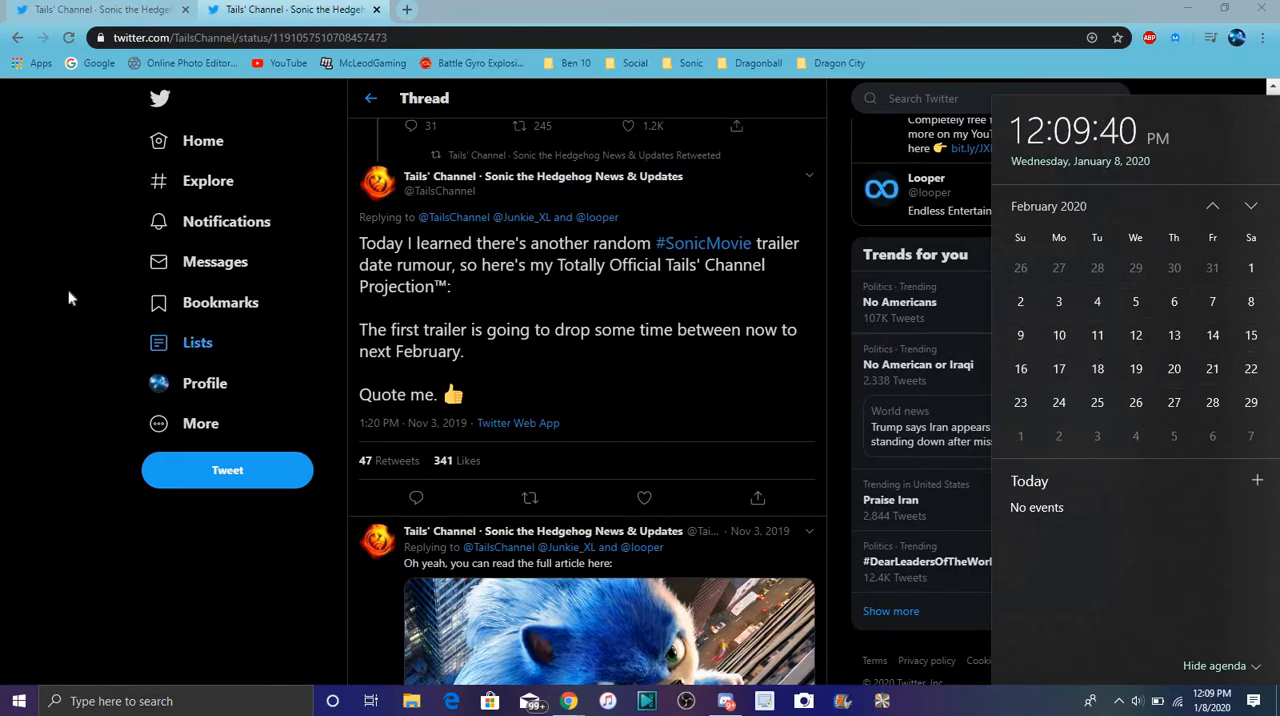
Step: Dismiss the calendar so the trailer-projection tweet is fully visible again
{"action": "left_click", "coordinate": [692, 200]}
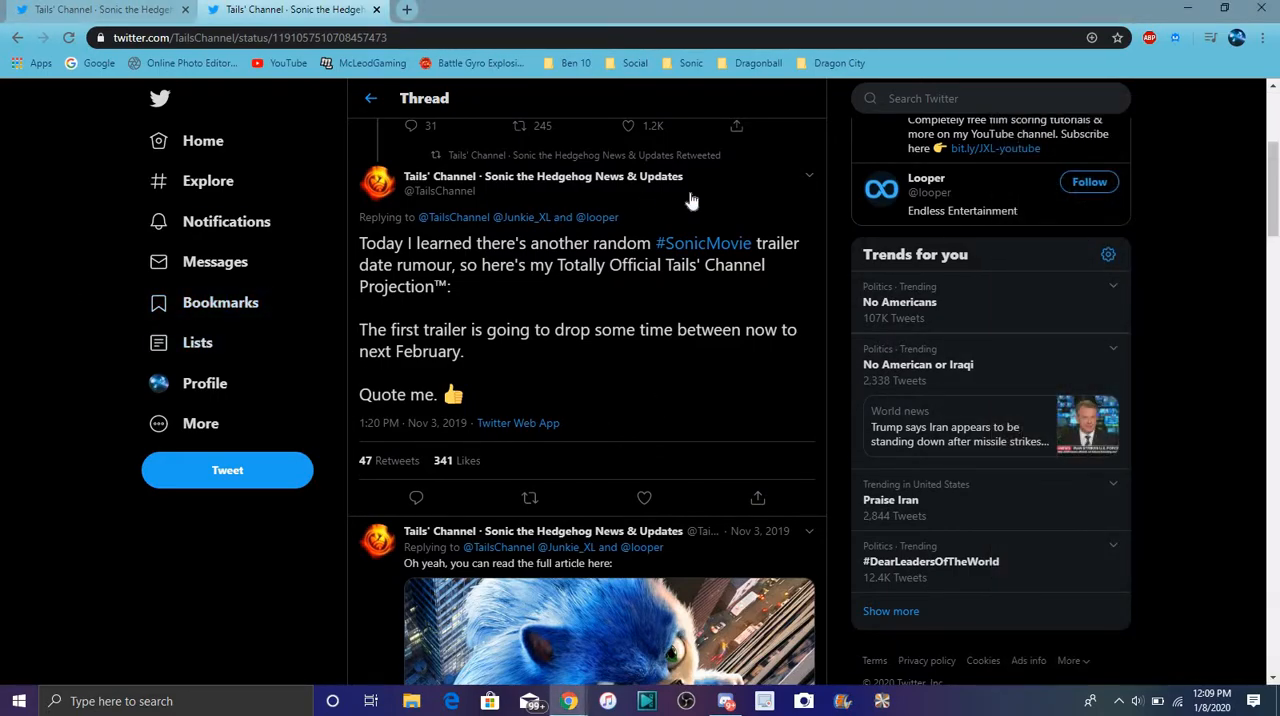
{"action": "mouse_move", "coordinate": [1078, 344]}
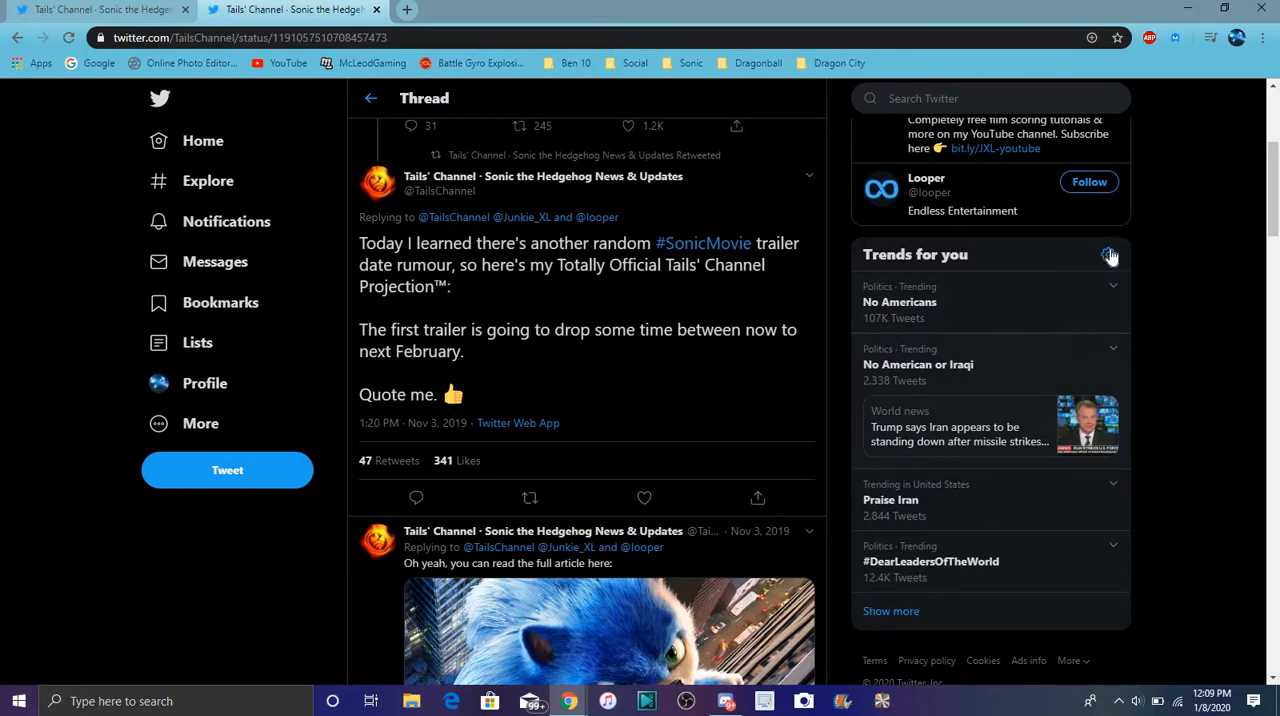
{"action": "mouse_move", "coordinate": [1108, 254]}
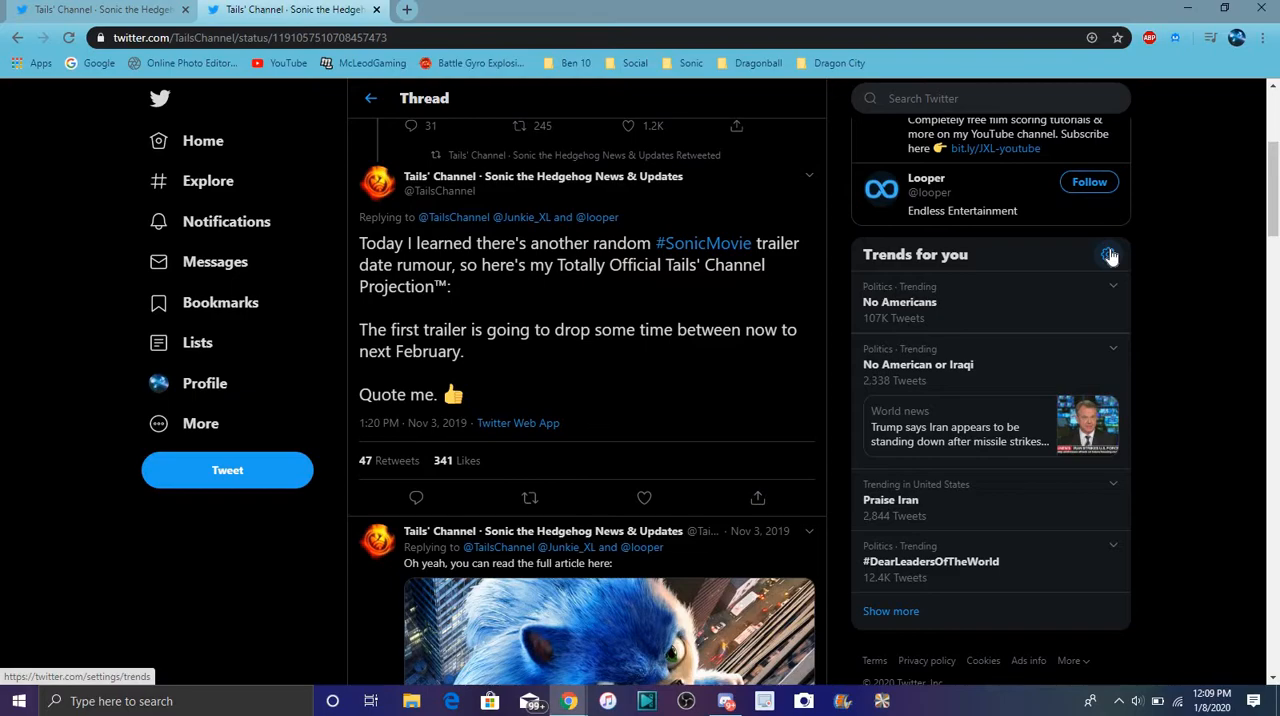
{"action": "mouse_move", "coordinate": [474, 90]}
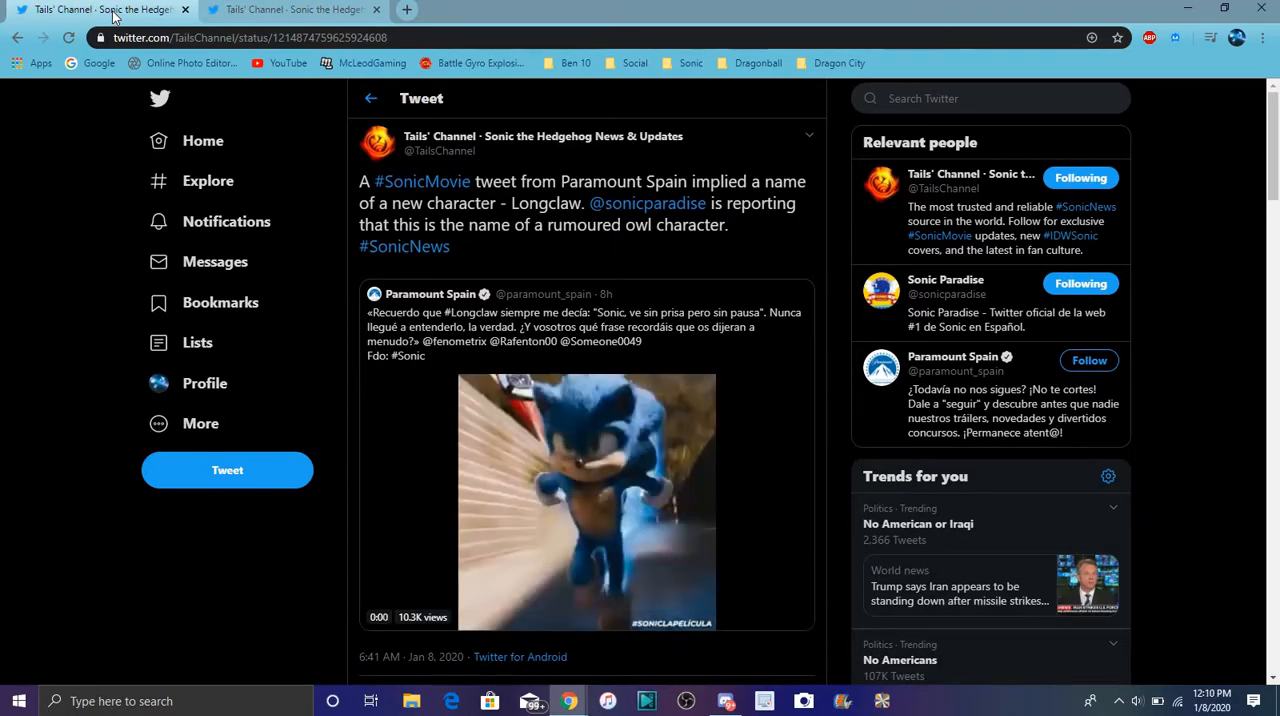
{"action": "left_click", "coordinate": [586, 500]}
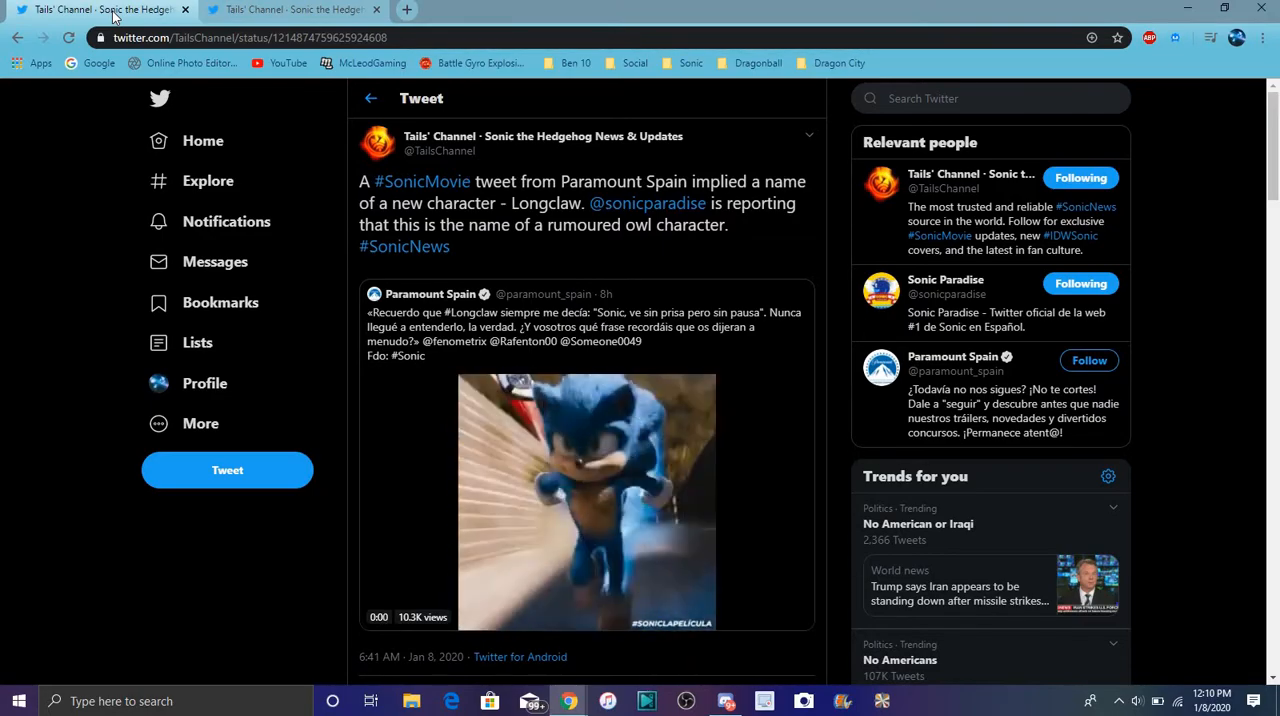
{"action": "left_click", "coordinate": [586, 502]}
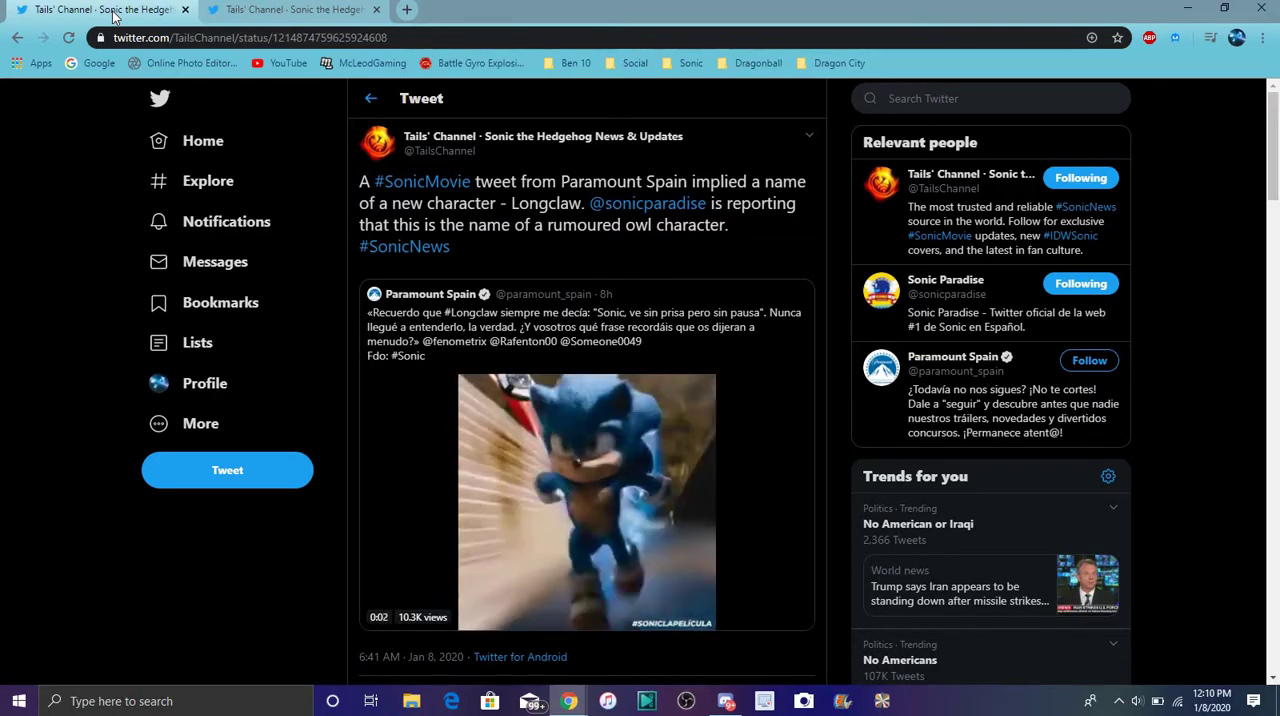